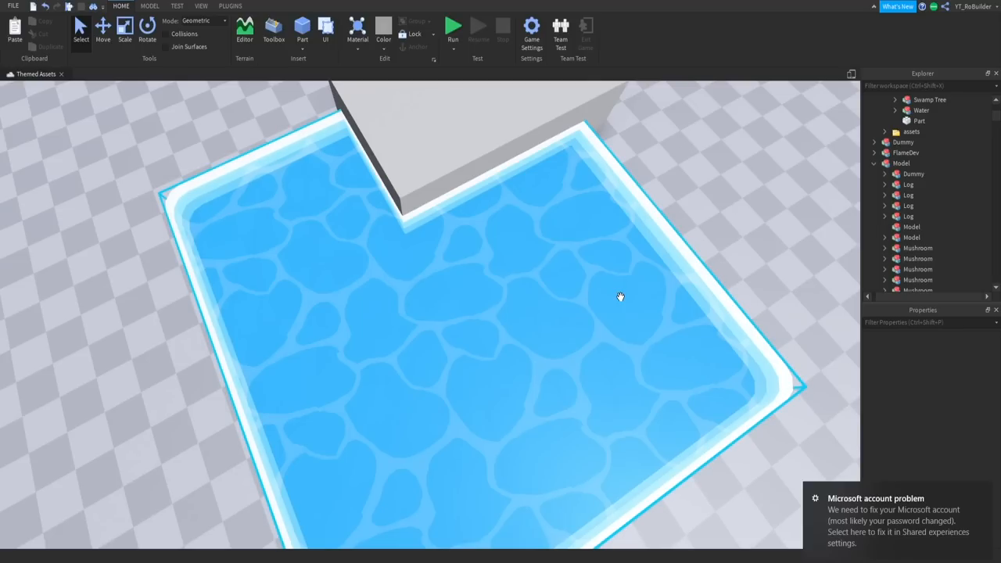
pyautogui.moveTo(617, 287)
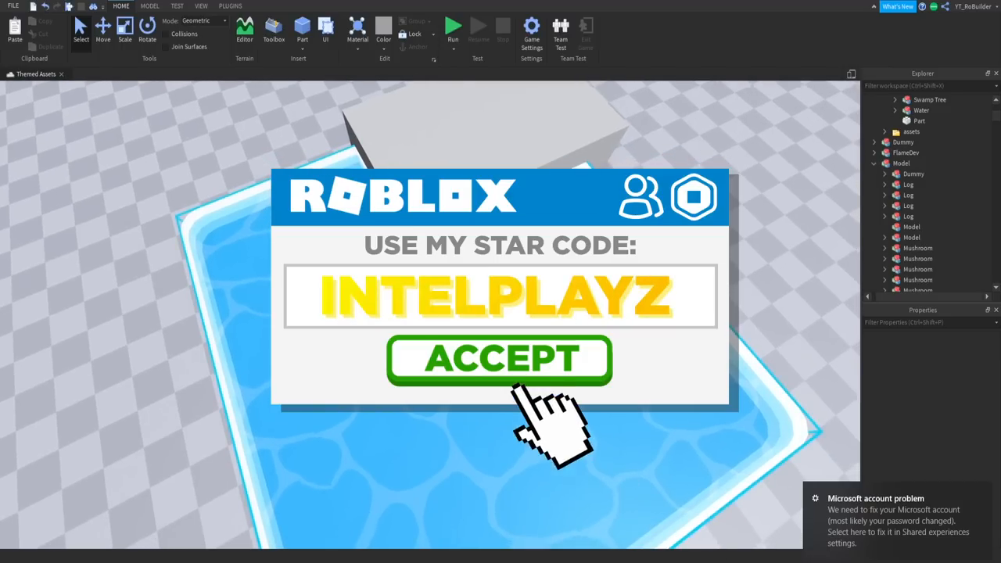
# Move the BOTTOM attachment away from TOP so the beam water stretches into a long strip
pyautogui.click(501, 360)
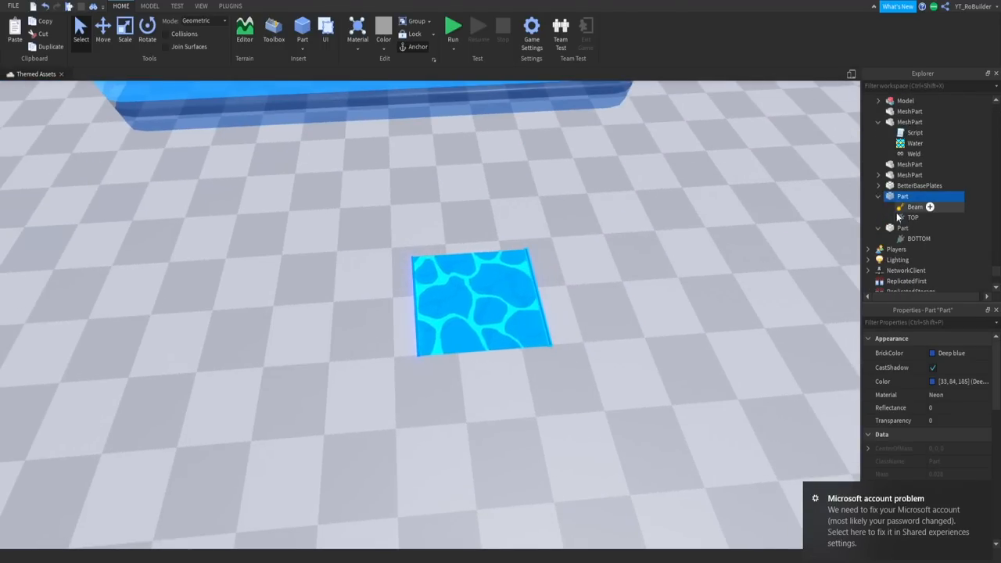
pyautogui.click(908, 216)
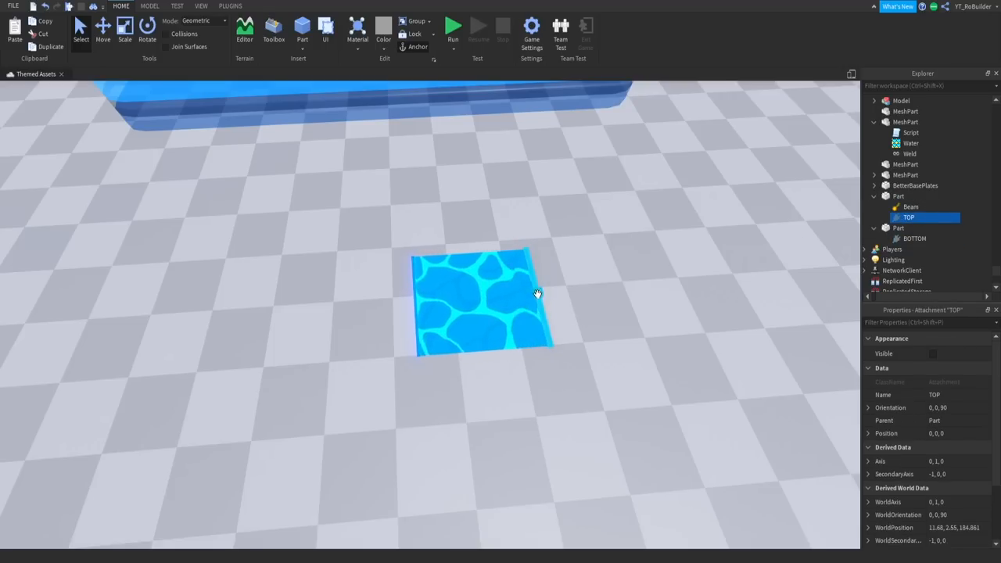
pyautogui.click(914, 237)
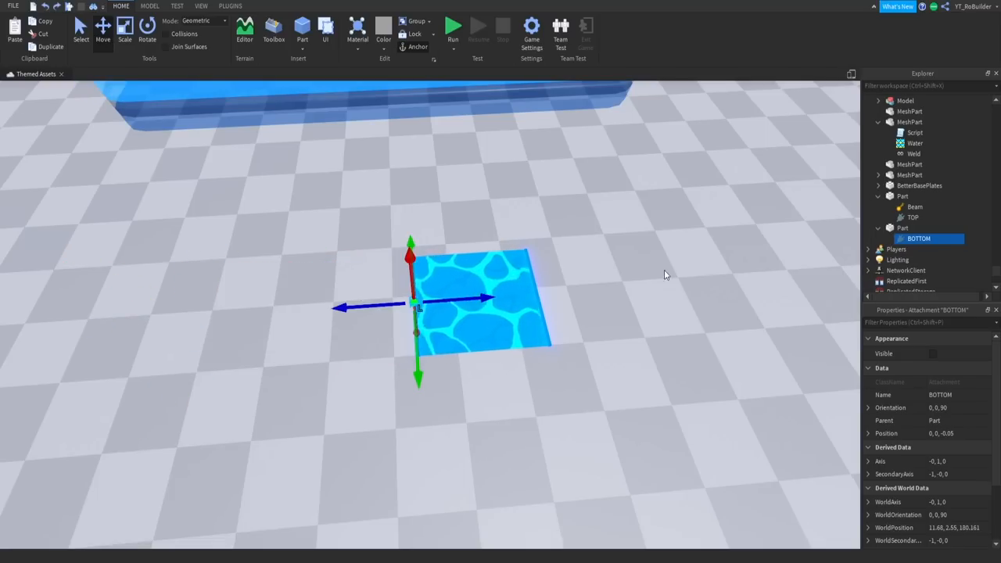
pyautogui.click(903, 228)
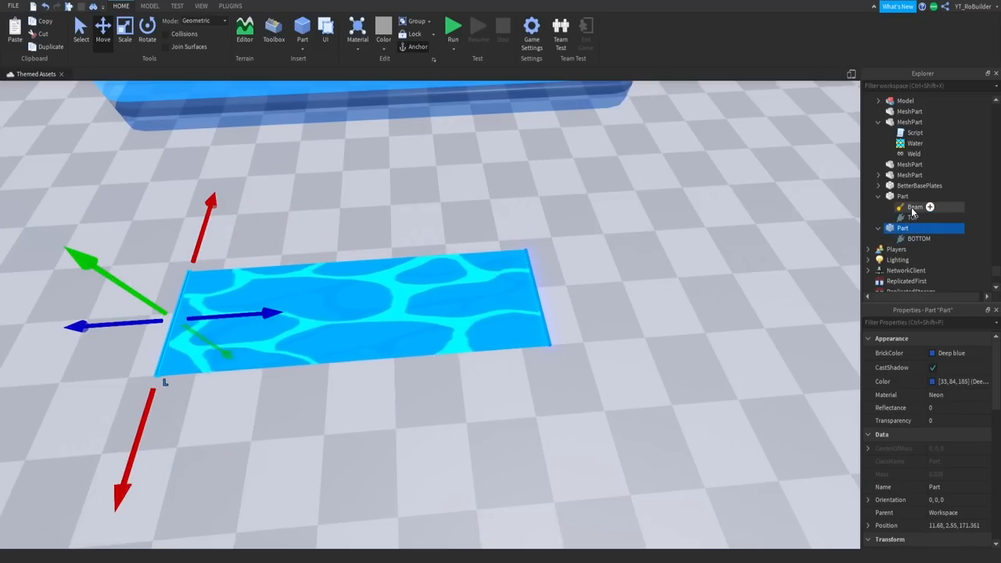
# Inspect the Beam's Attachment0 and Attachment1 links to the two attachments
pyautogui.click(915, 206)
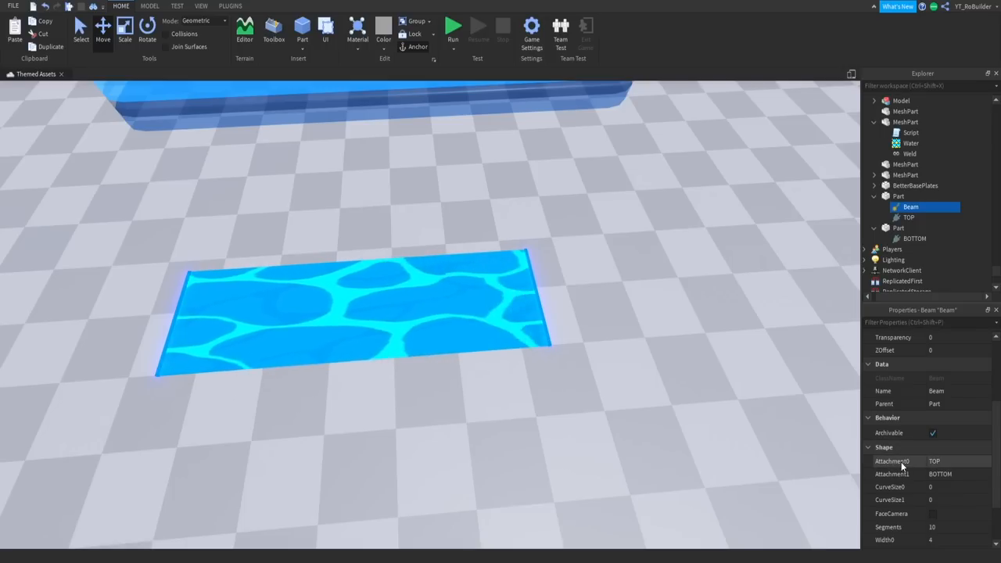
pyautogui.click(891, 459)
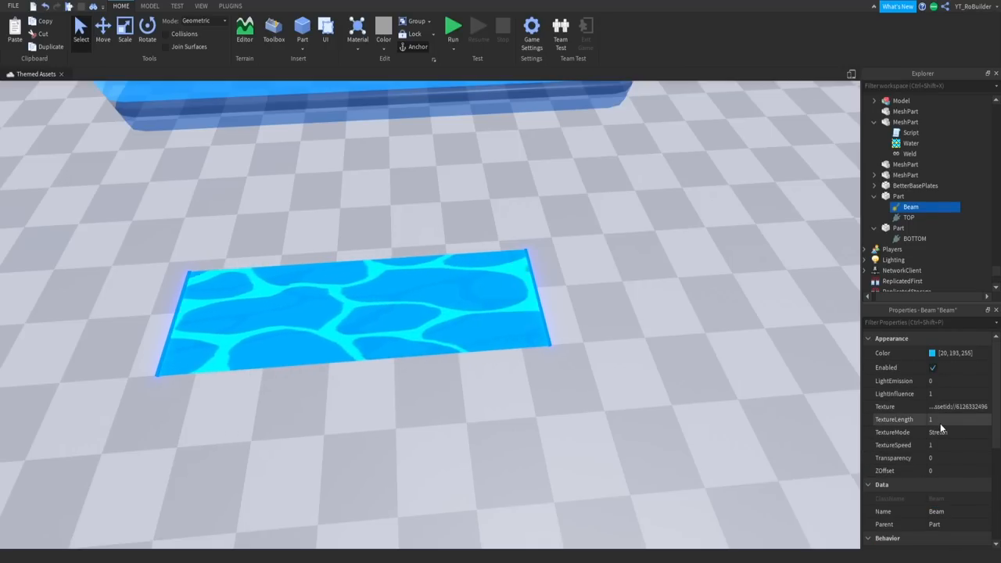
# Recolour the Beam to a bright light blue via its Color property, after trying a darker blue
pyautogui.click(895, 353)
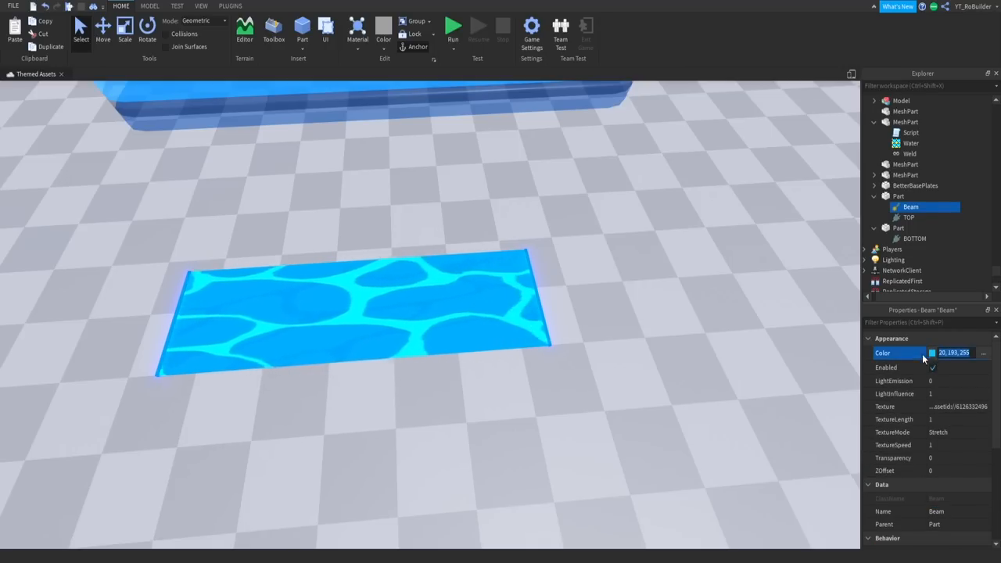
pyautogui.click(931, 353)
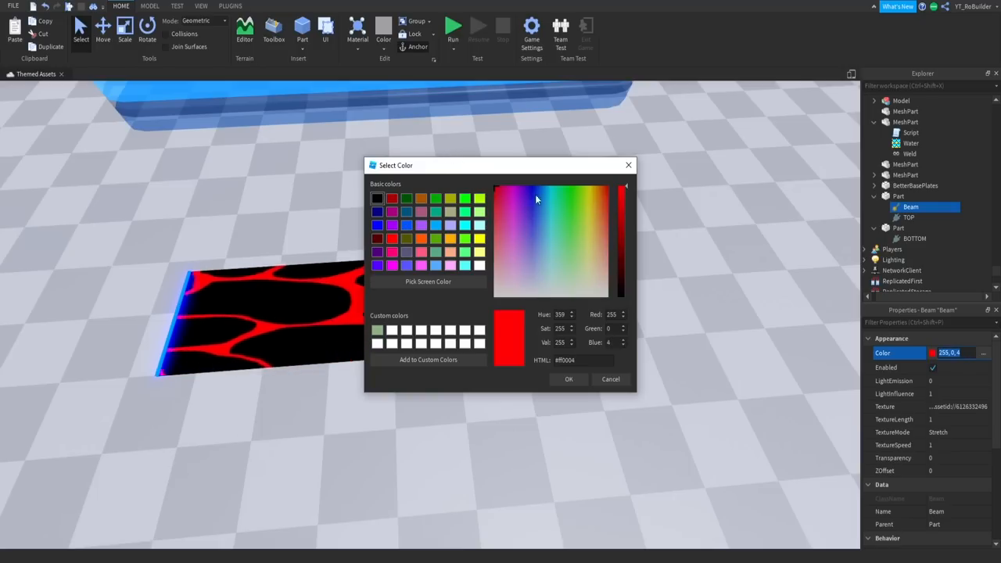
pyautogui.click(534, 222)
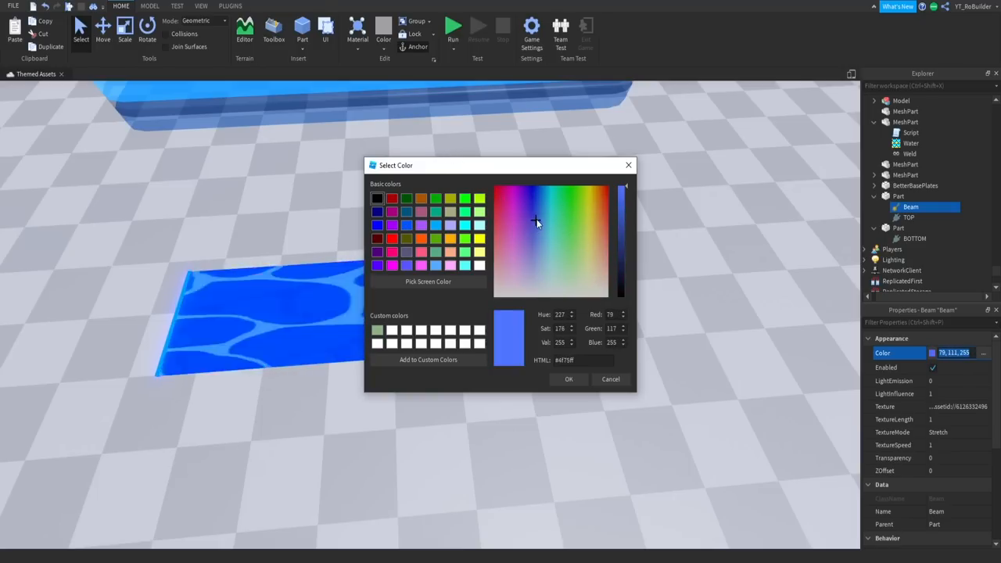
pyautogui.click(547, 194)
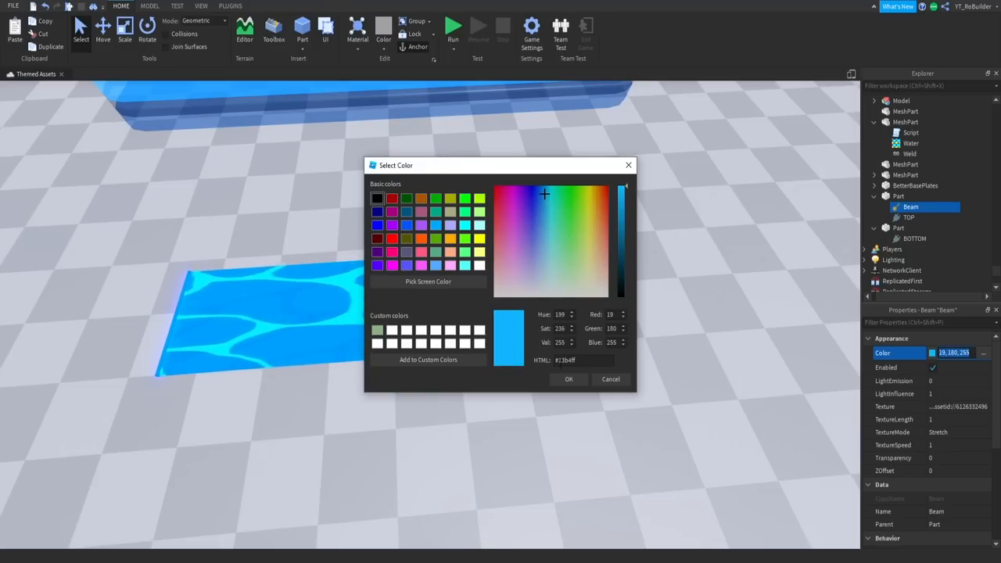
pyautogui.click(570, 380)
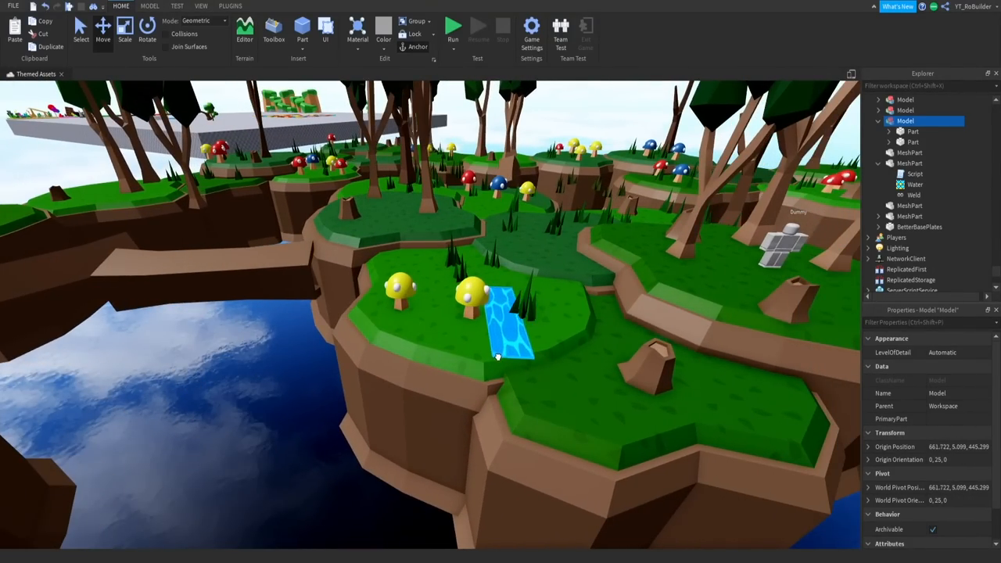
# Rotate the water model so the strip runs across the island gap, then view the whole map
pyautogui.click(147, 30)
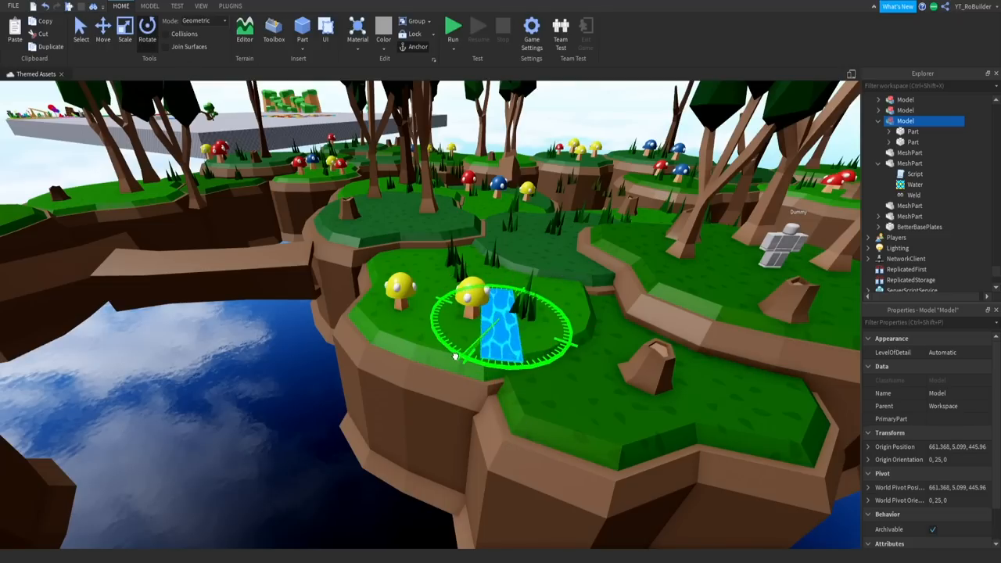
pyautogui.click(147, 31)
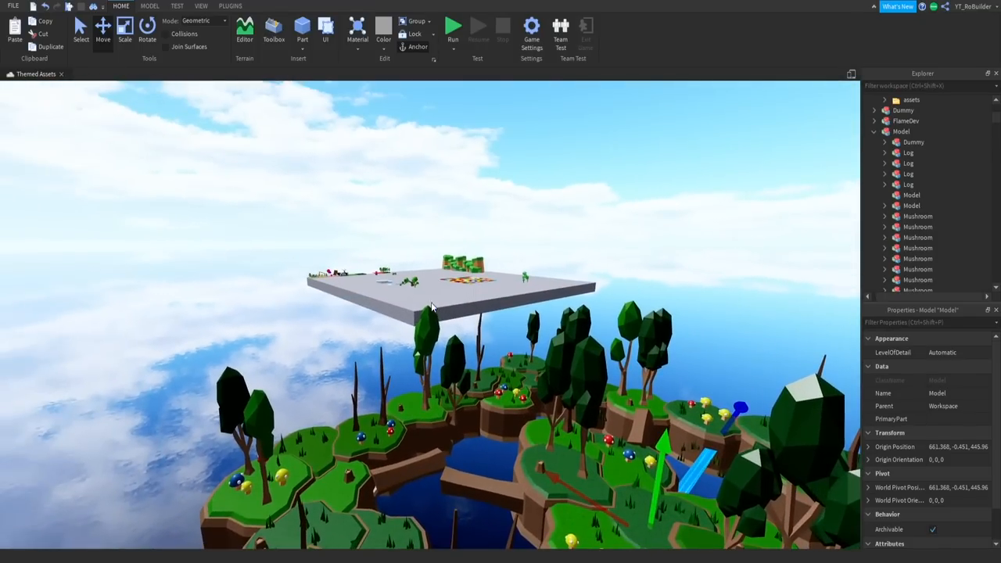
pyautogui.moveTo(394, 307)
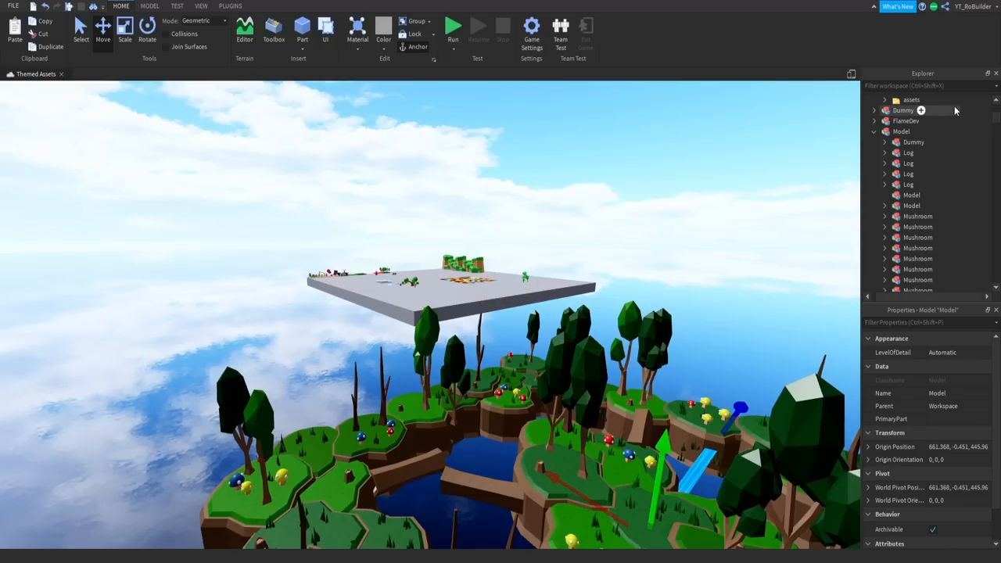
pyautogui.scroll(-3)
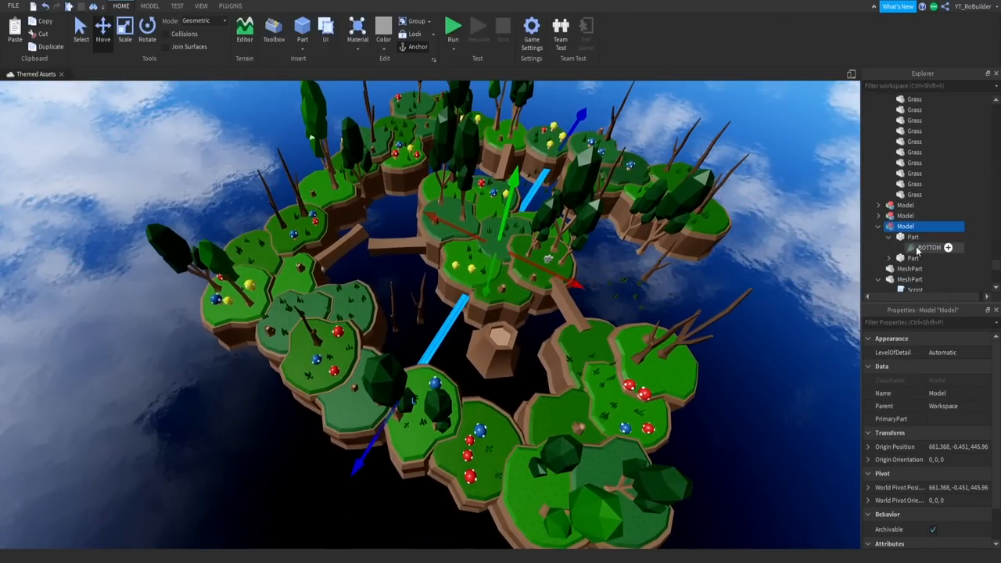
# Set the Beam's Width0 to 200 after trying 50 and 250, widening it into a broad river
pyautogui.click(921, 268)
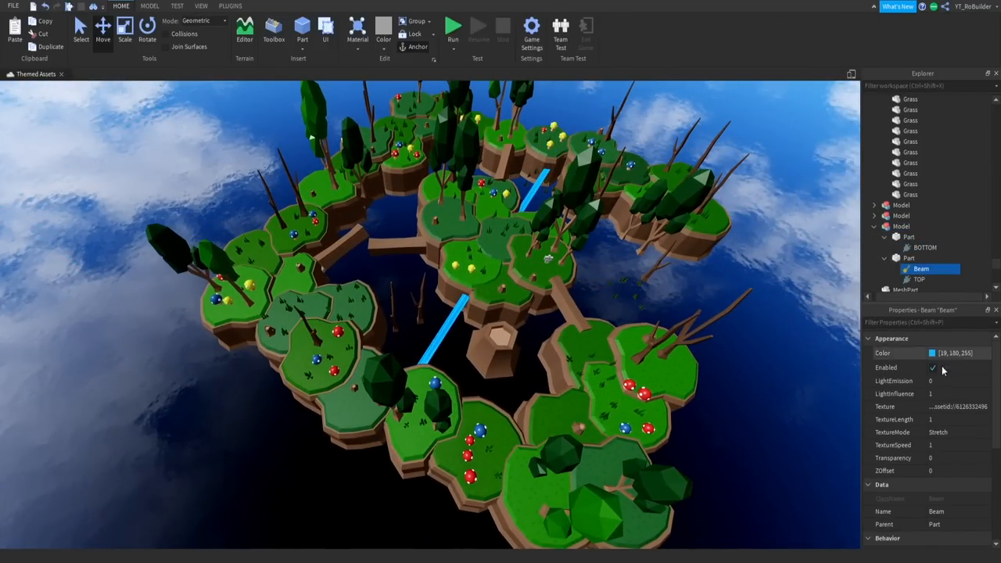
pyautogui.scroll(-3)
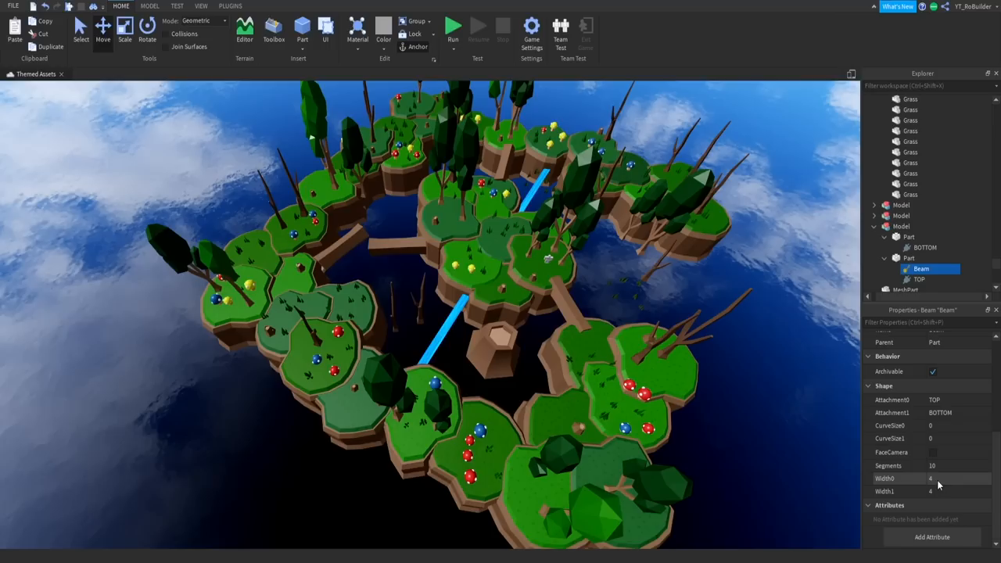
pyautogui.click(956, 478)
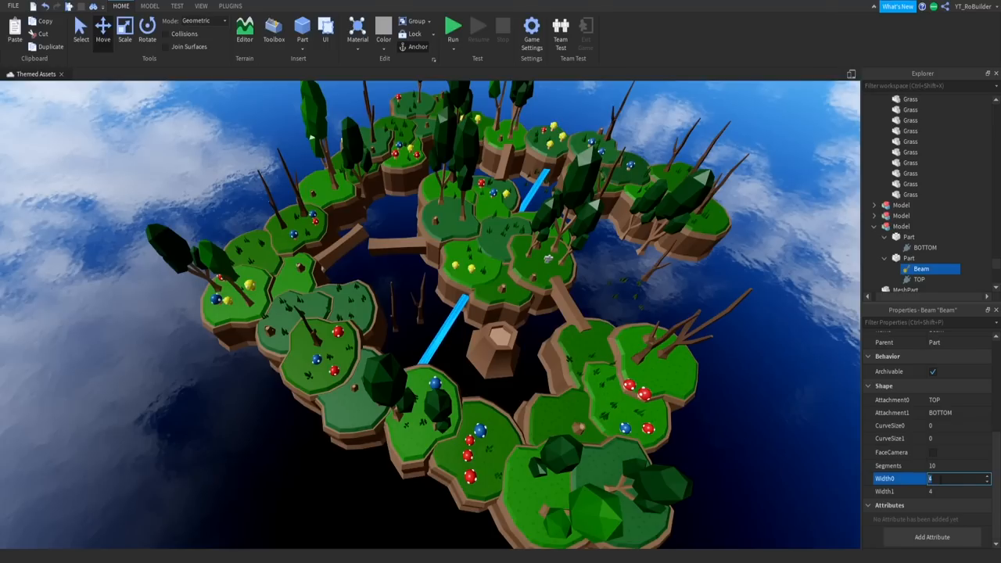
pyautogui.write('50')
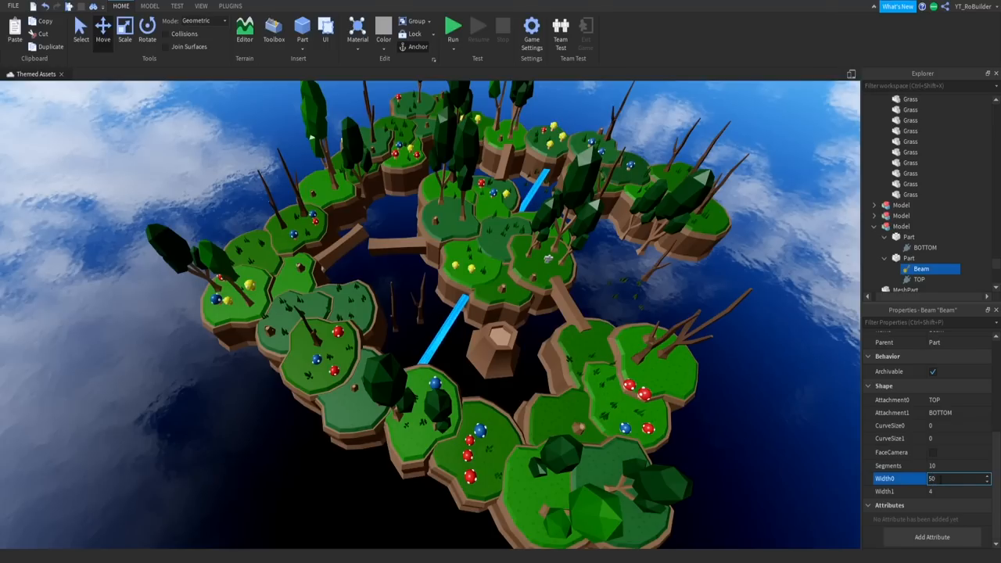
pyautogui.write('50')
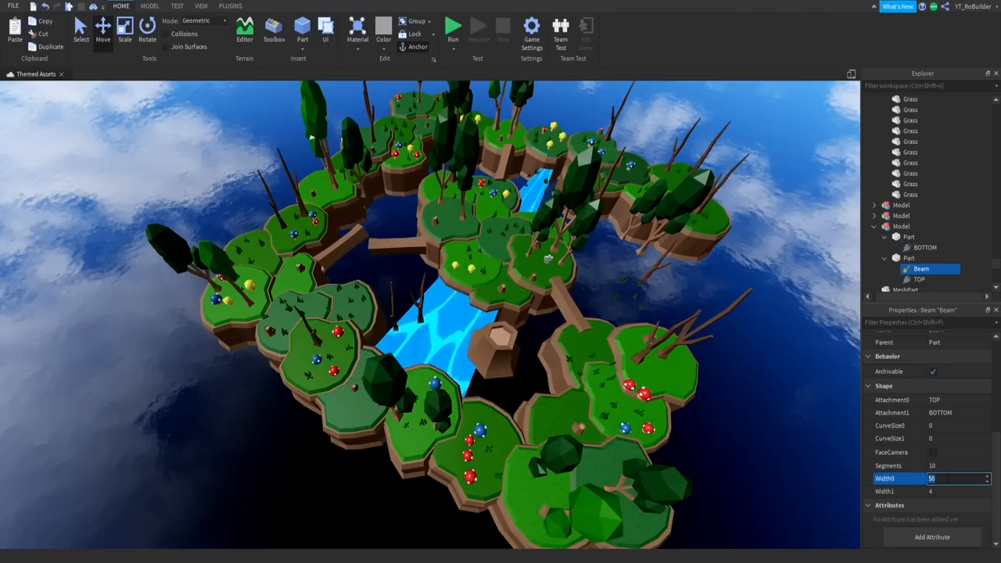
pyautogui.write('250')
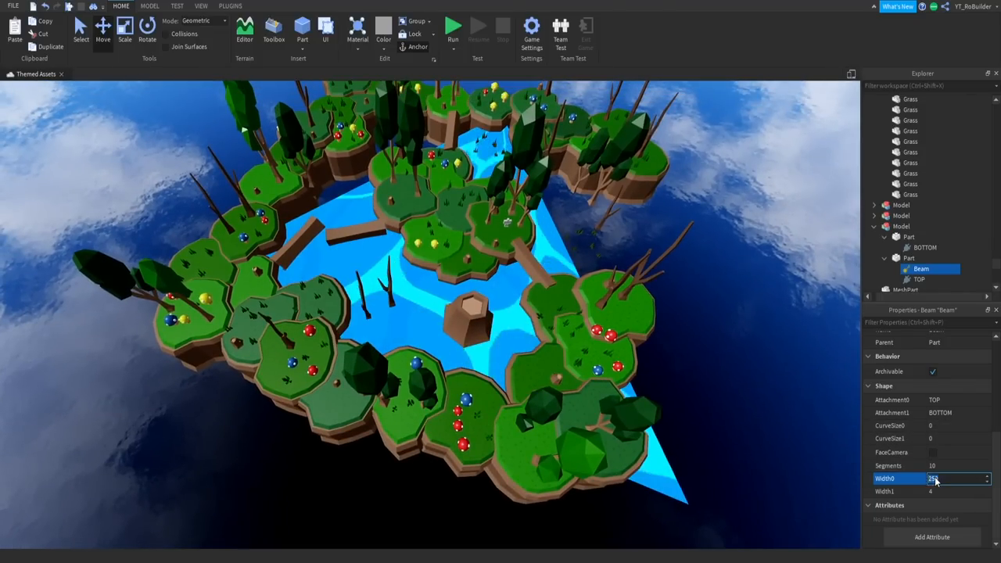
pyautogui.write('200')
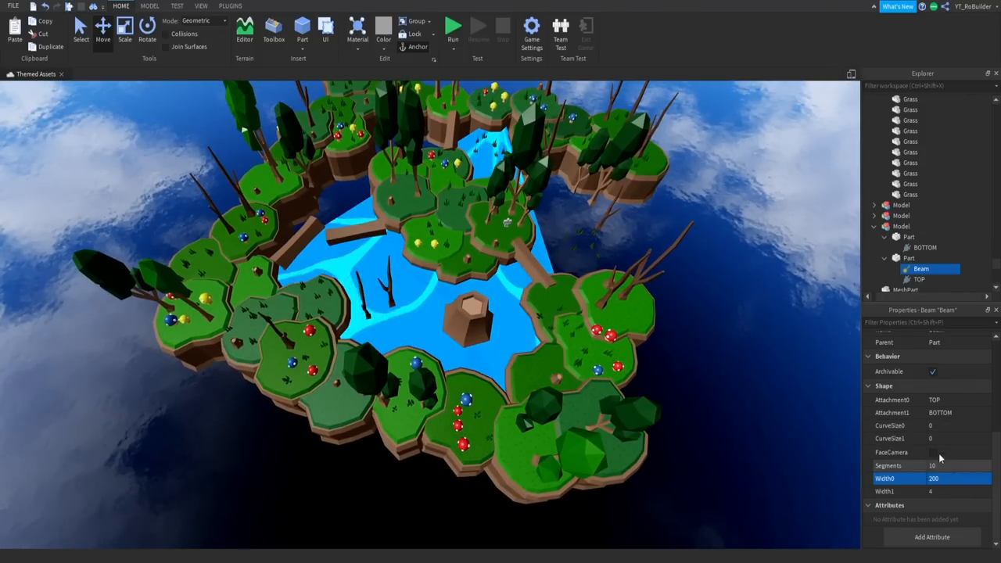
pyautogui.click(957, 491)
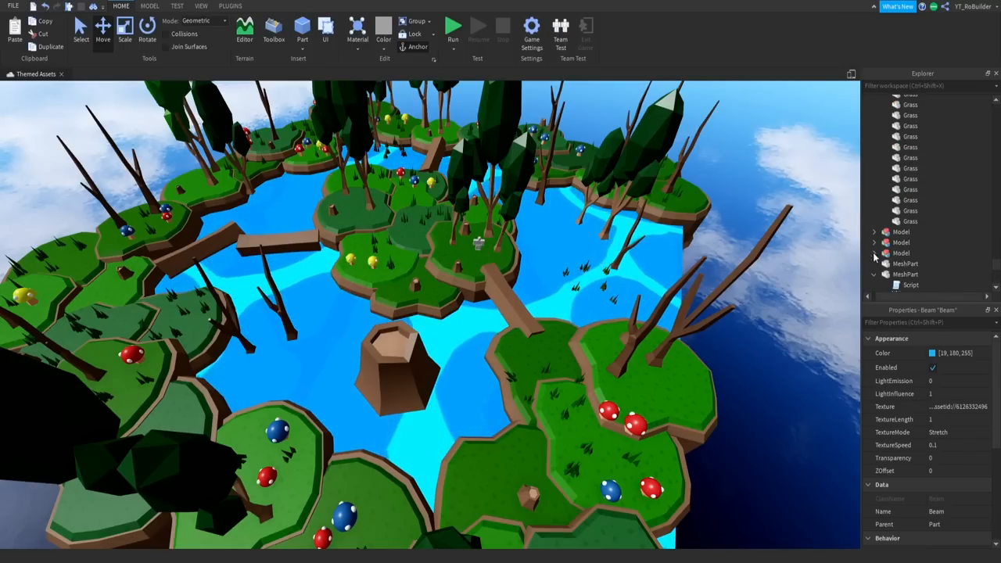
pyautogui.click(903, 253)
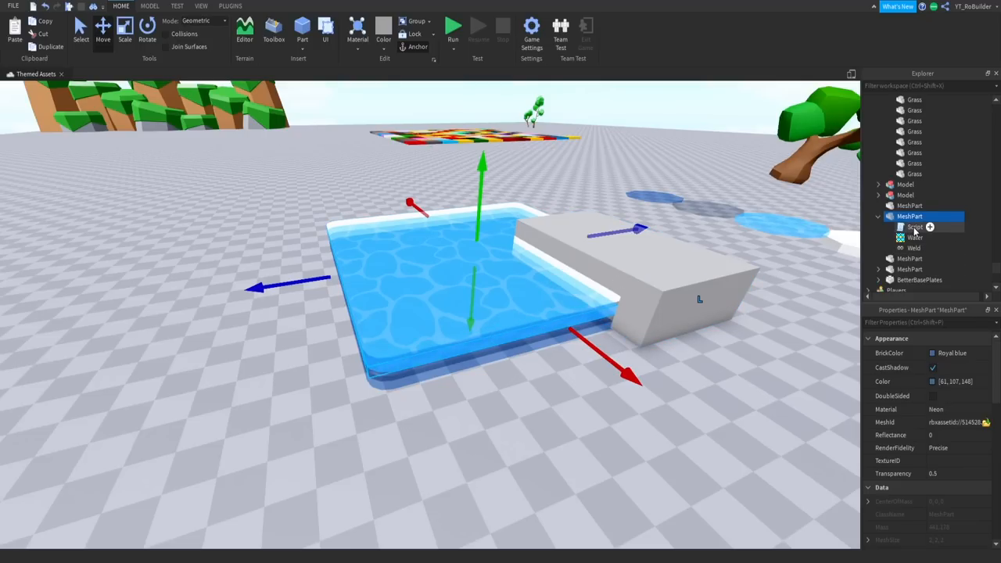
# Expand the water MeshPart to reveal its Script, Water texture and Weld
pyautogui.doubleClick(914, 227)
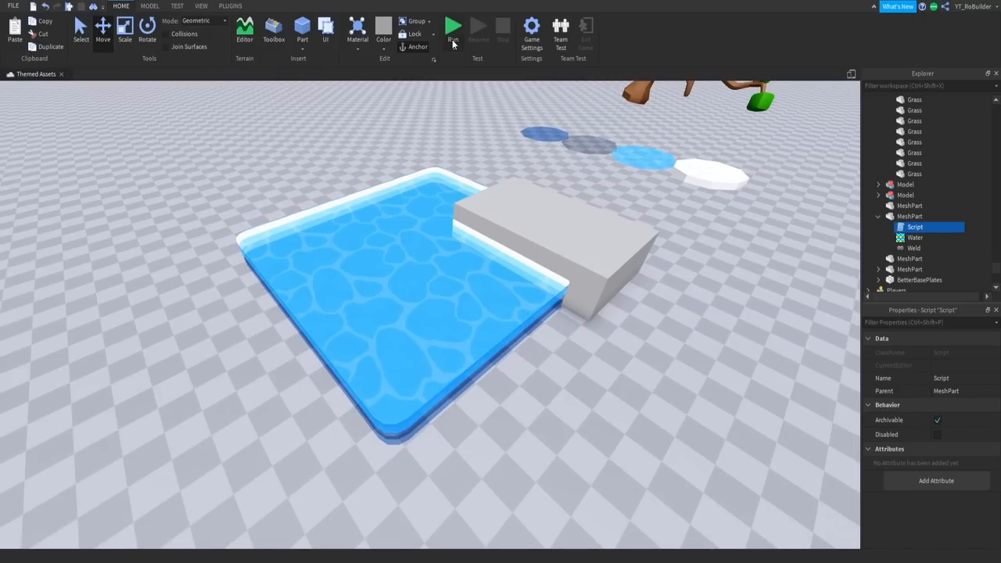
# Play-test the pool scene to watch the scripted water texture scroll
pyautogui.click(453, 25)
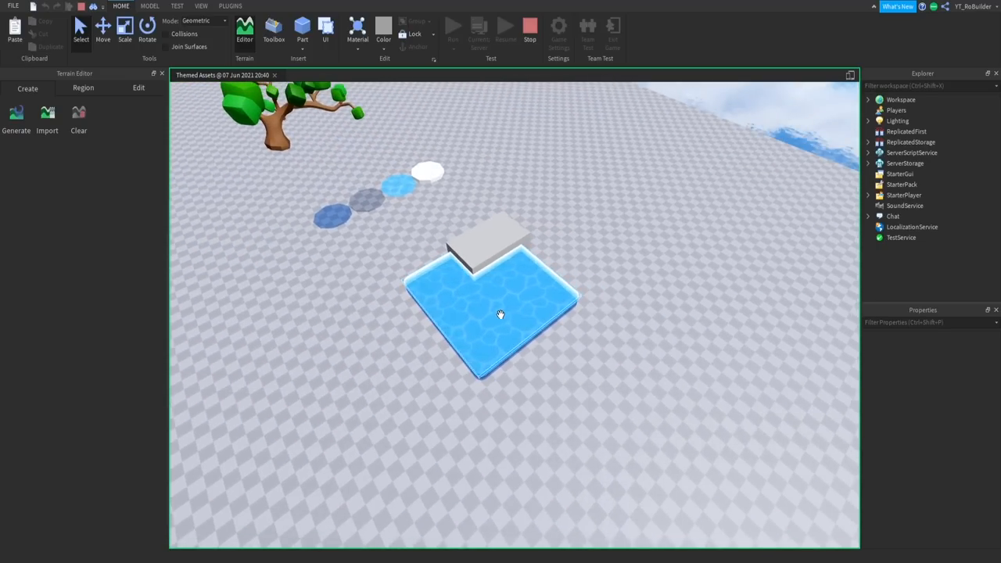
pyautogui.click(501, 313)
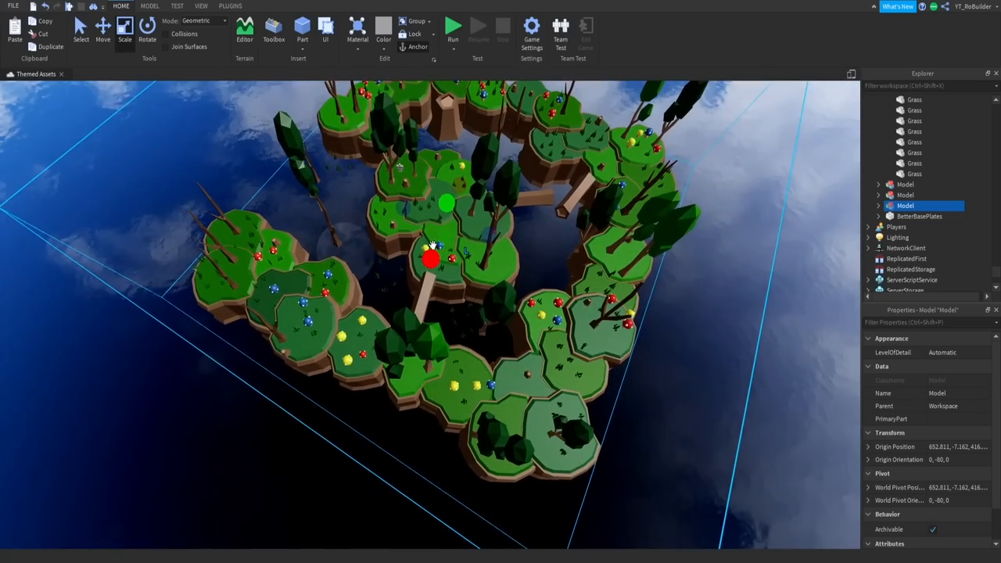
# View the stacked water meshes at water level and check each layer's material, colour and transparency
pyautogui.moveTo(445, 258); pyautogui.dragTo(454, 200)
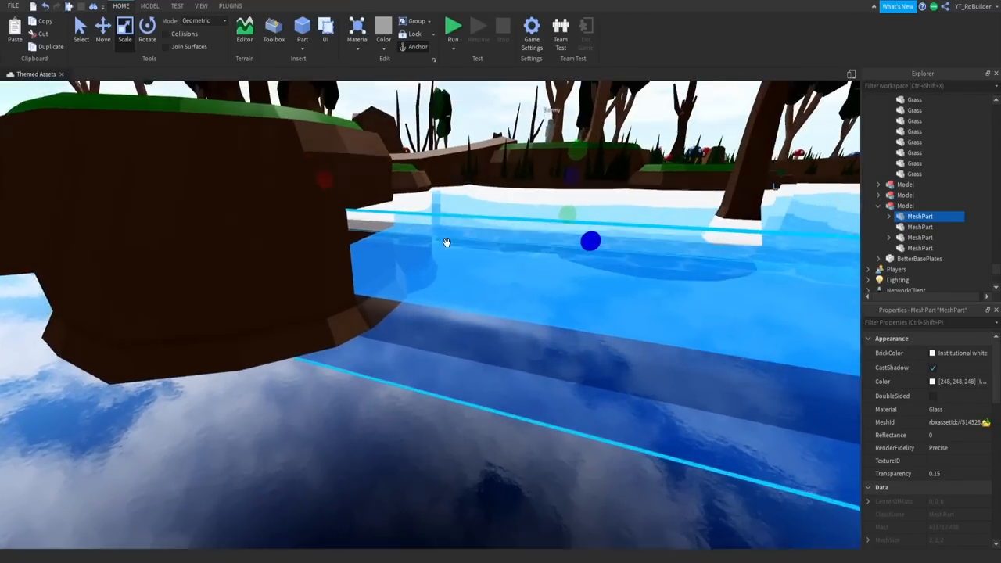
pyautogui.click(920, 238)
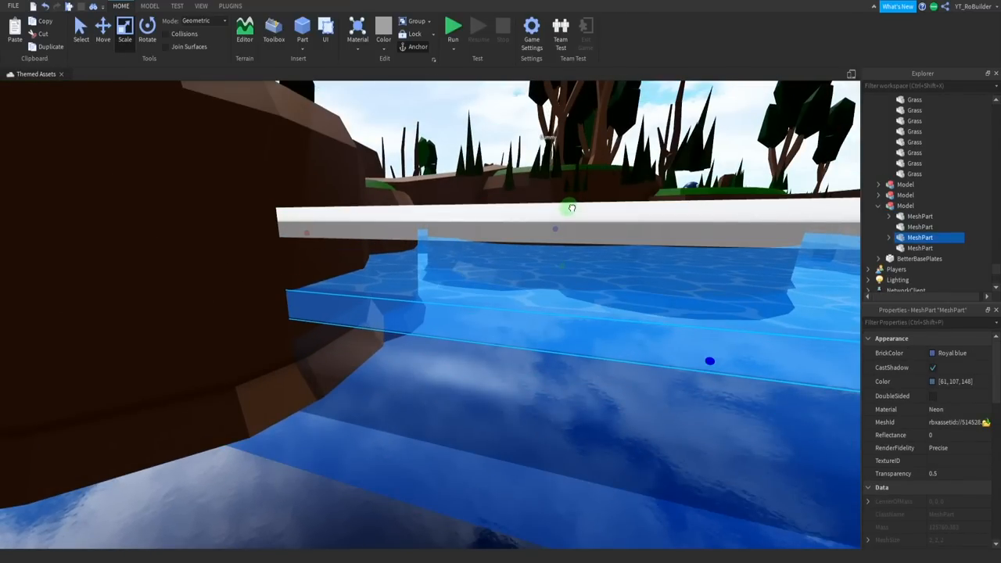
pyautogui.click(103, 28)
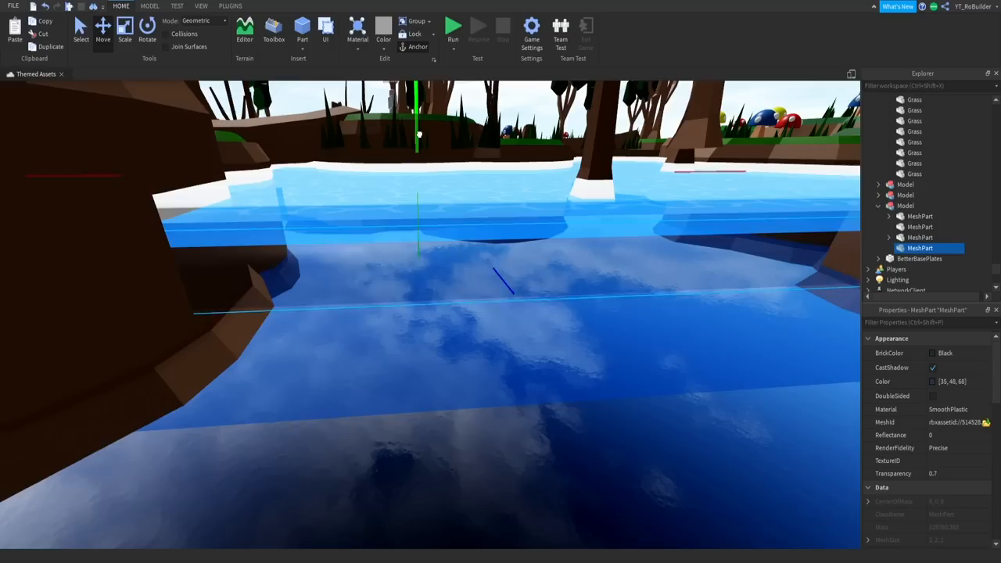
pyautogui.click(125, 29)
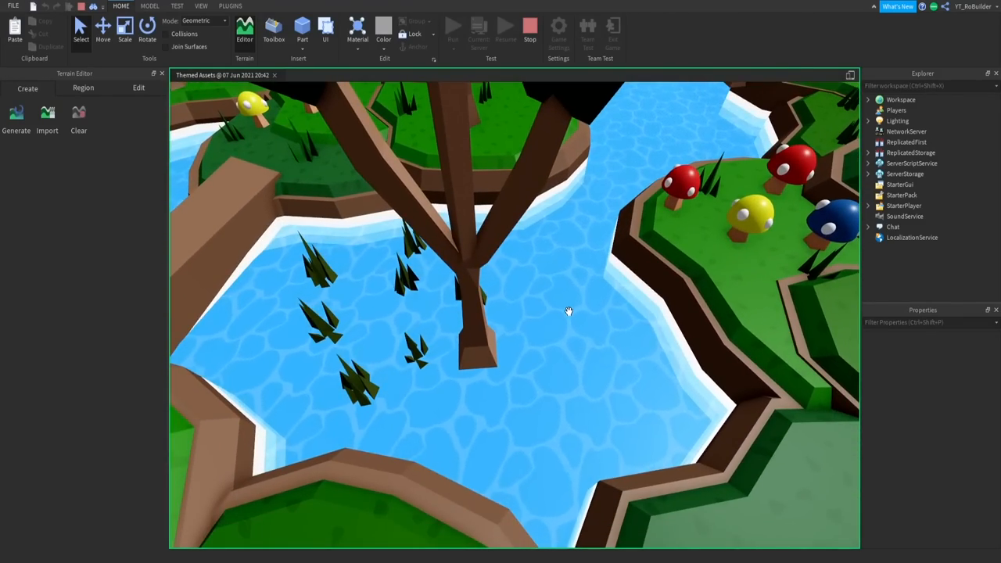
pyautogui.moveTo(569, 315)
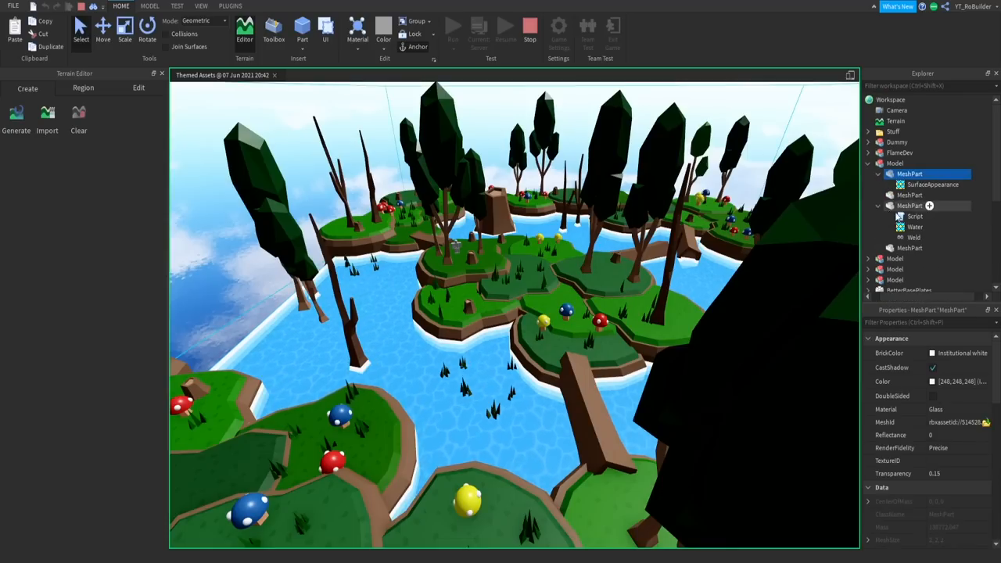
# Set the Water texture's StudsPerTileV to 50
pyautogui.click(904, 227)
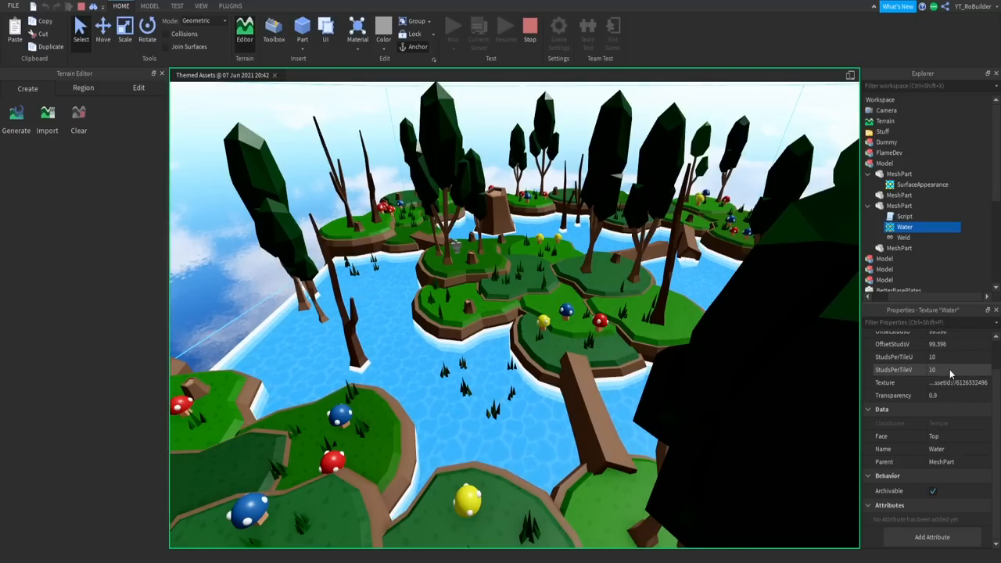
pyautogui.click(954, 369)
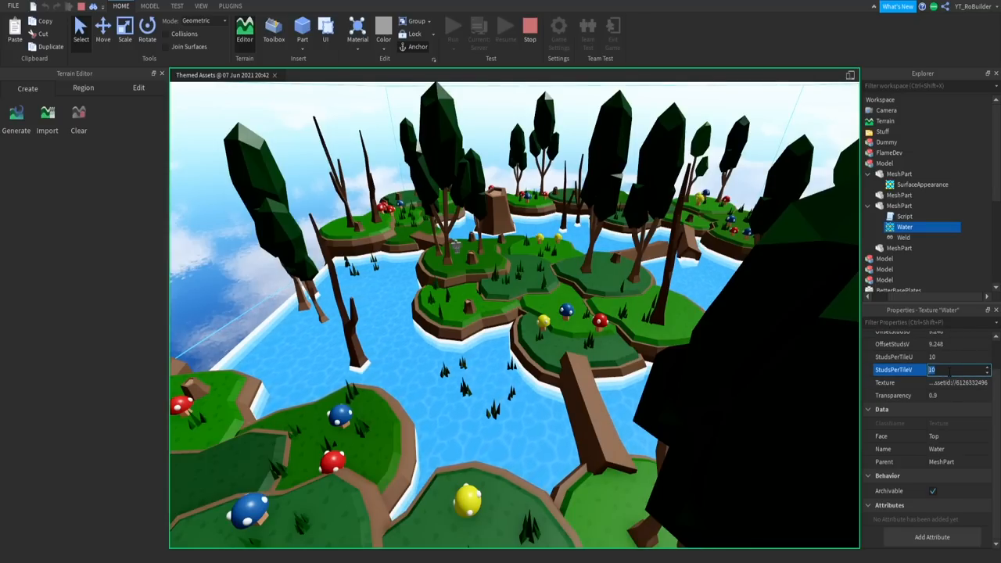
pyautogui.write('50')
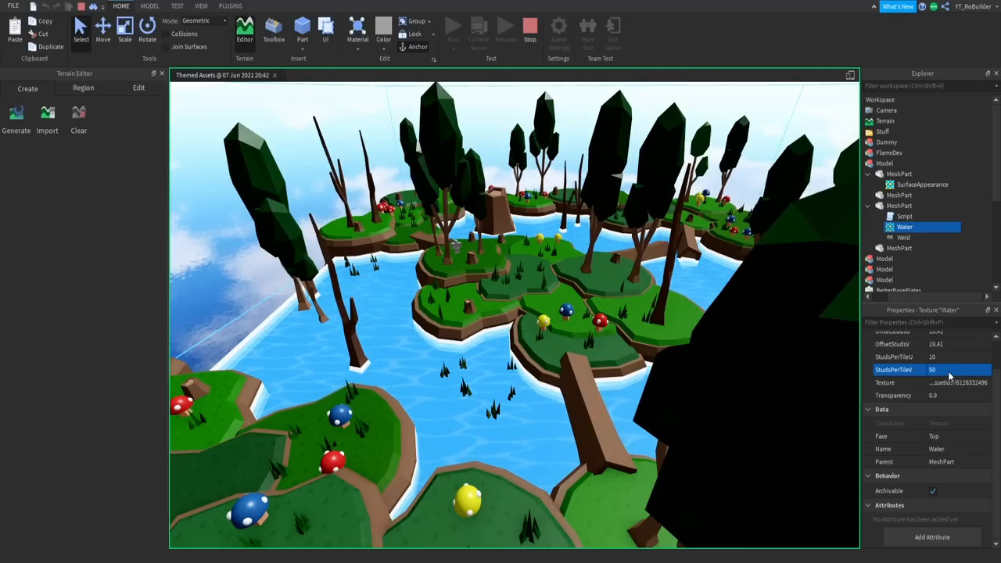